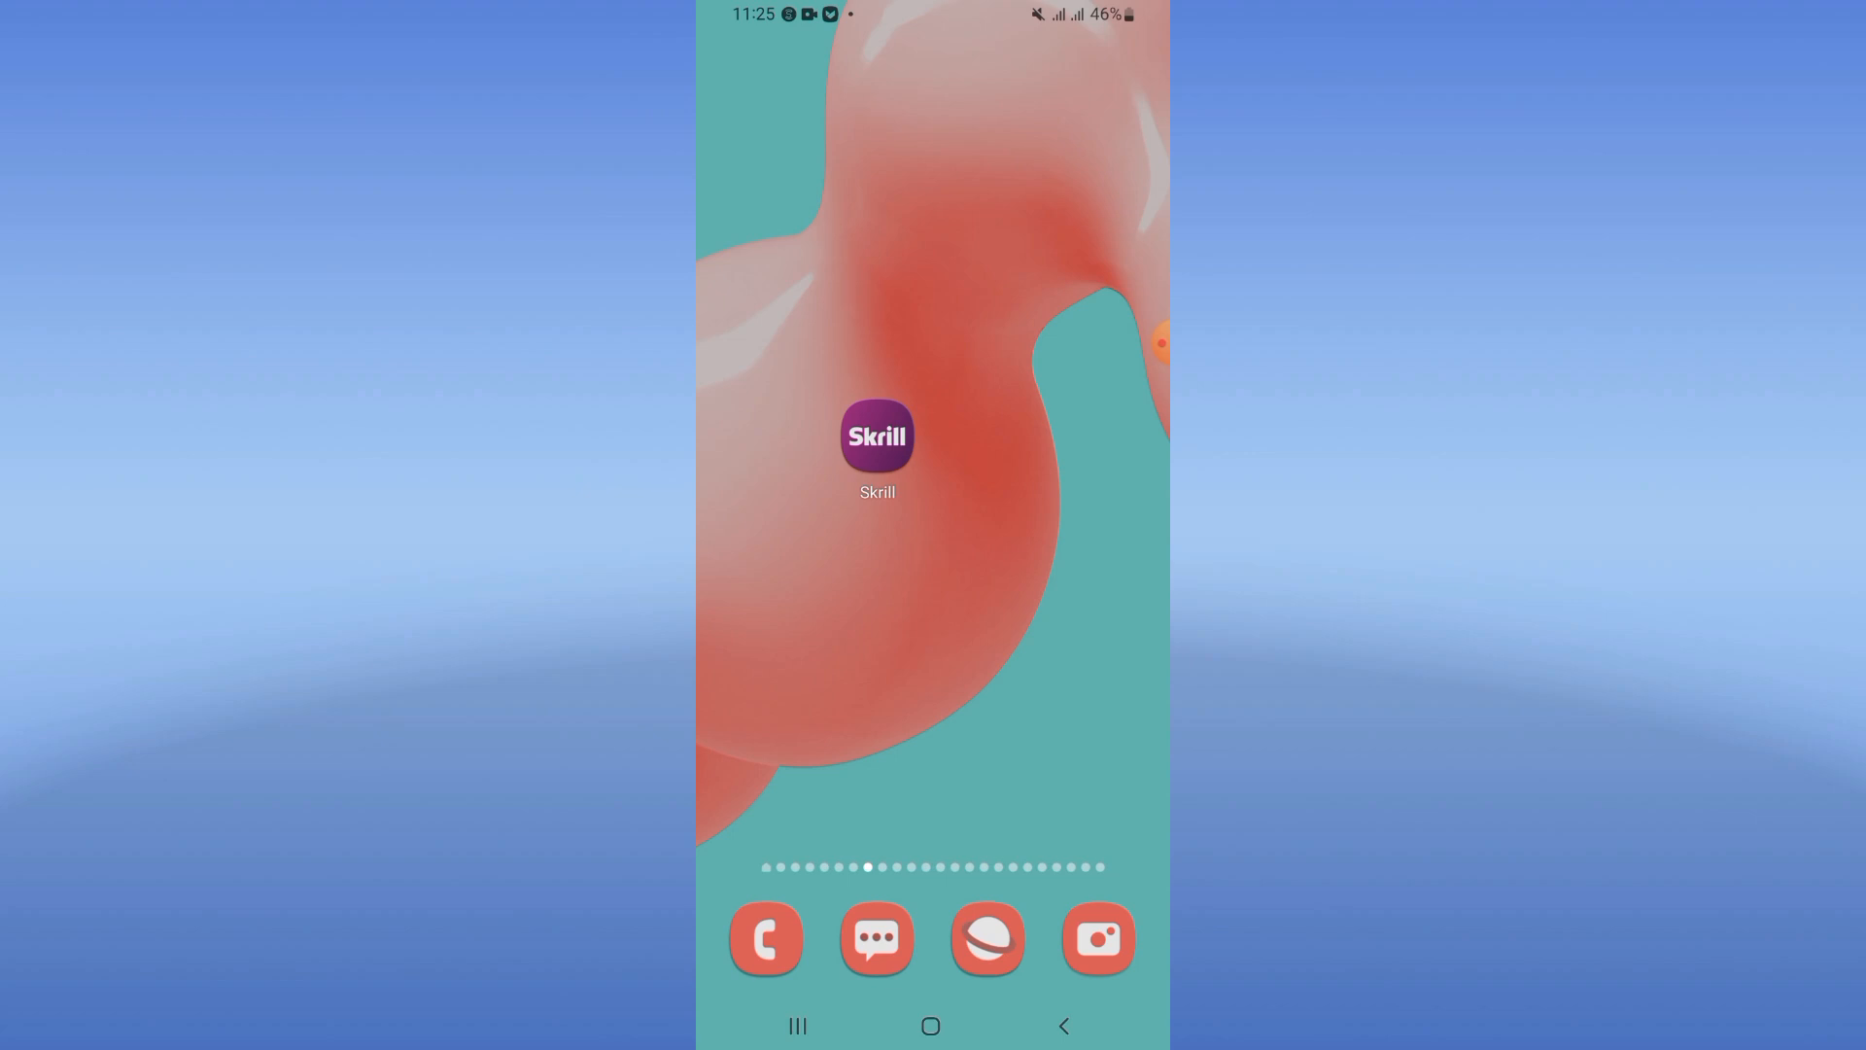
Swipe up to the app drawer and launch the Settings app
{"action": "scroll", "scroll_direction": "up", "scroll_amount": 3}
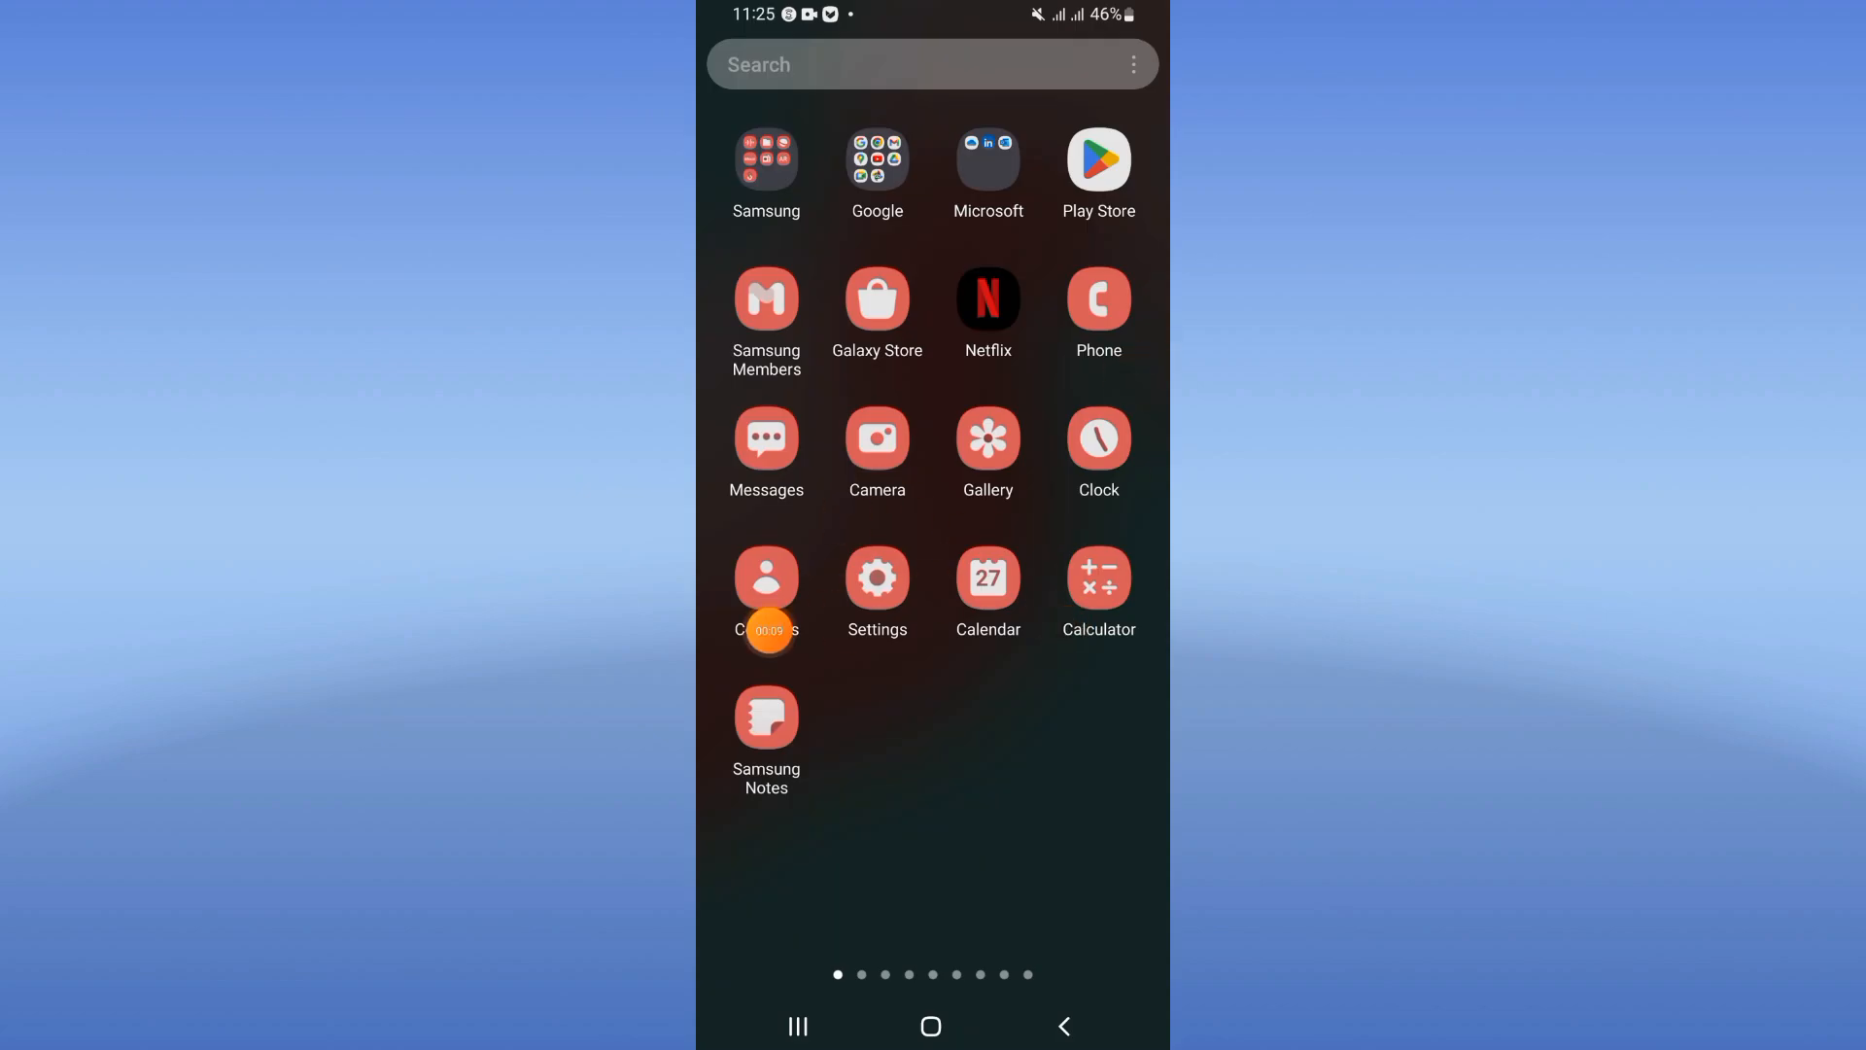
{"action": "left_click", "coordinate": [877, 578]}
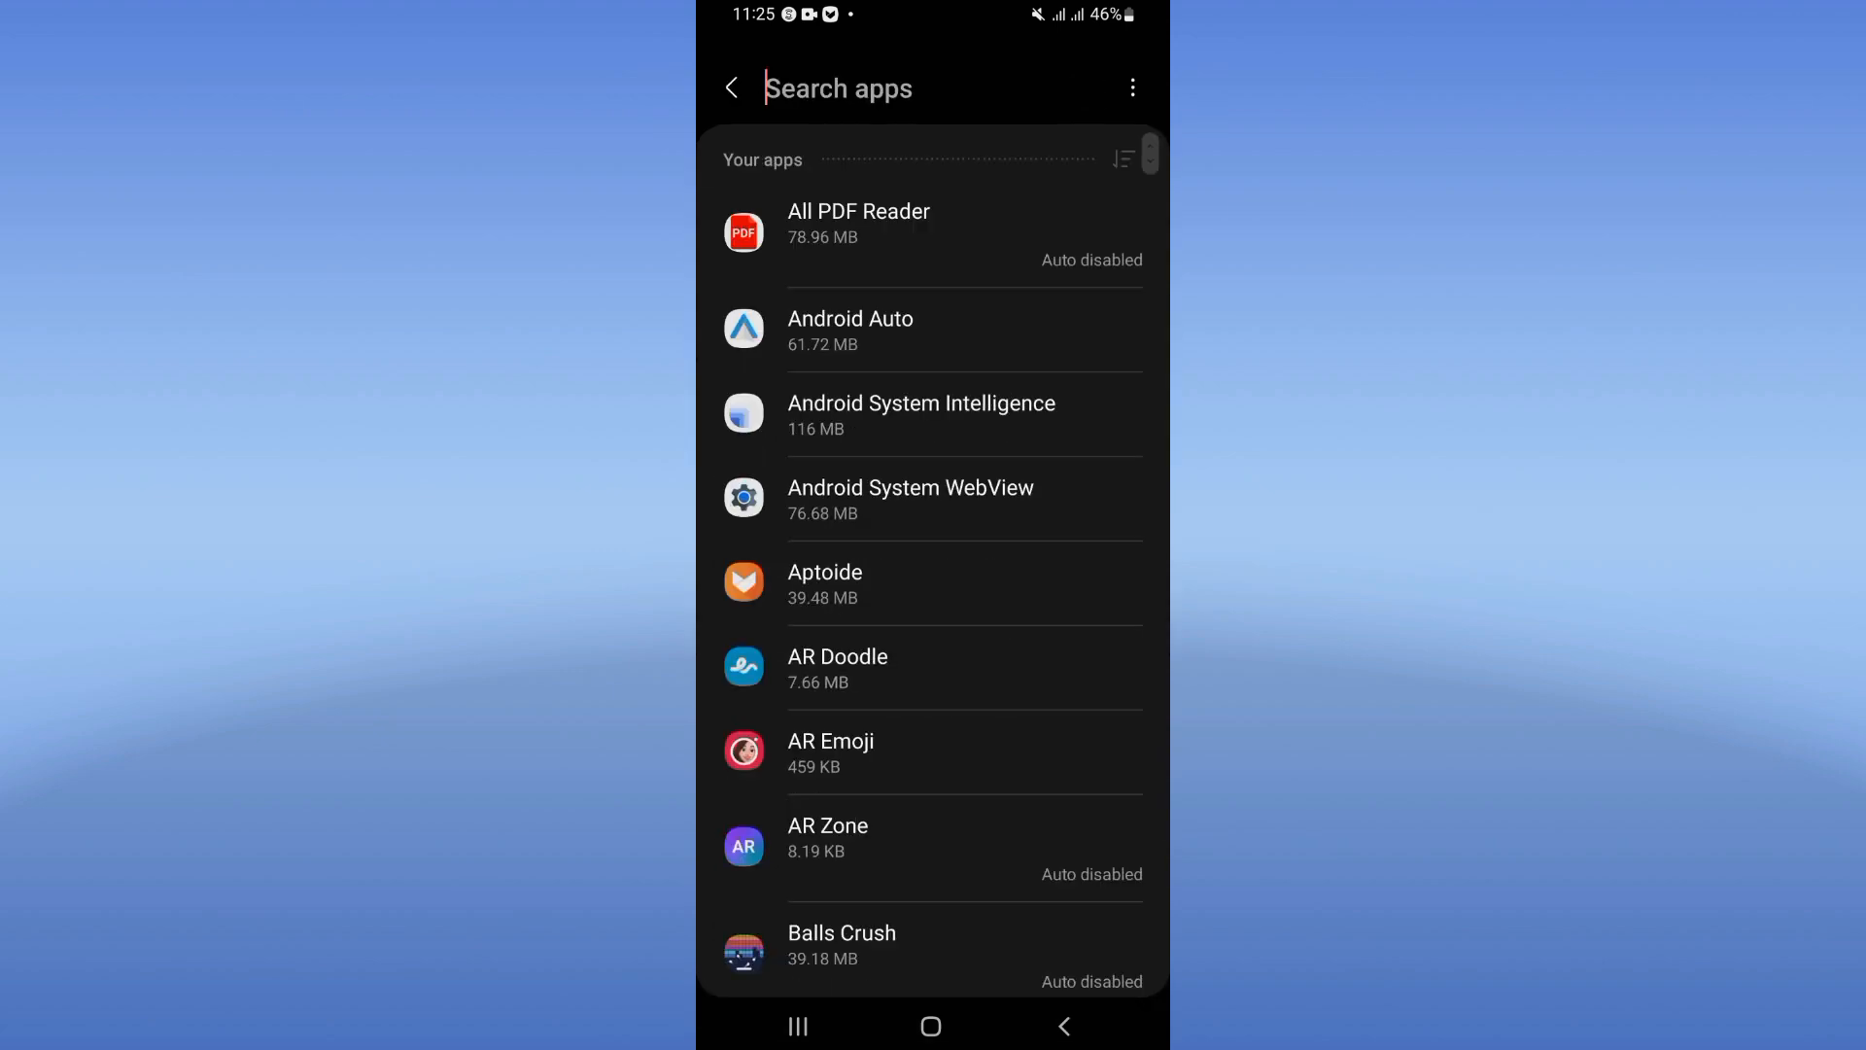
Find Skrill via app search and clear its cache from Storage
{"action": "type", "text": "skril"}
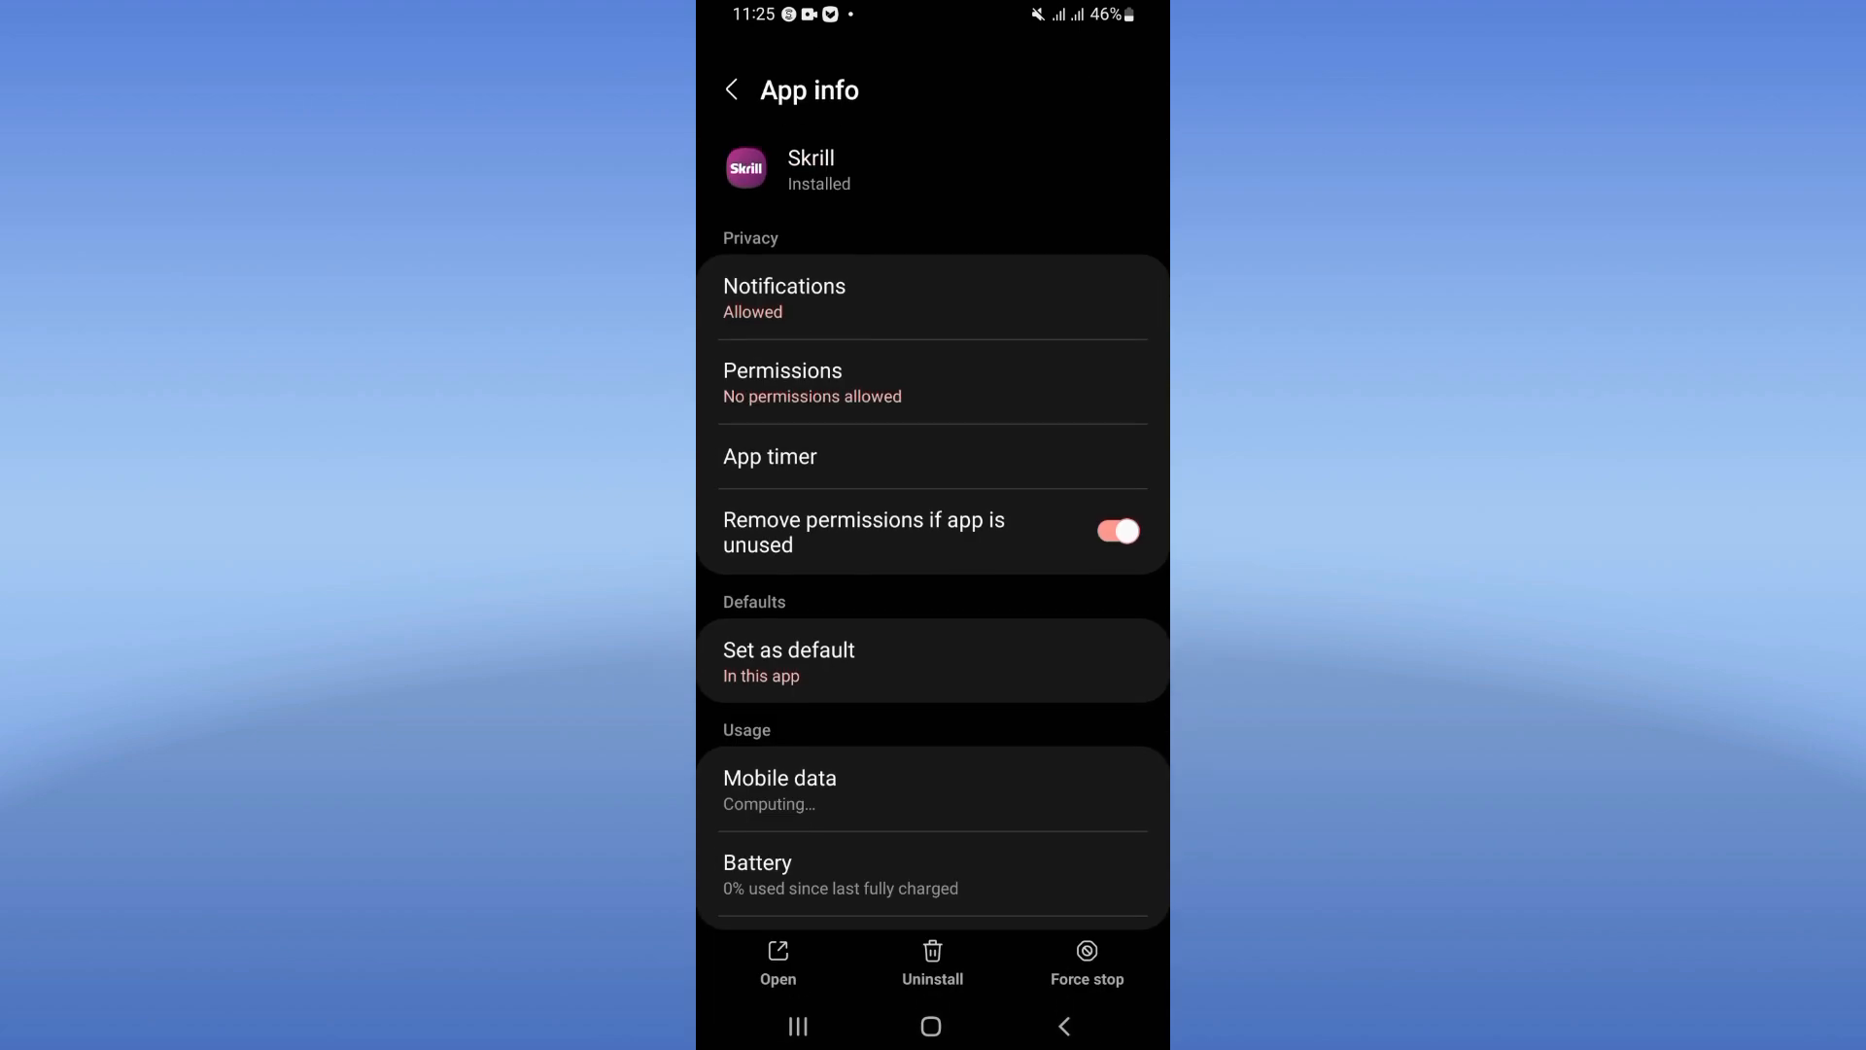
{"action": "scroll", "scroll_direction": "down", "scroll_amount": 3}
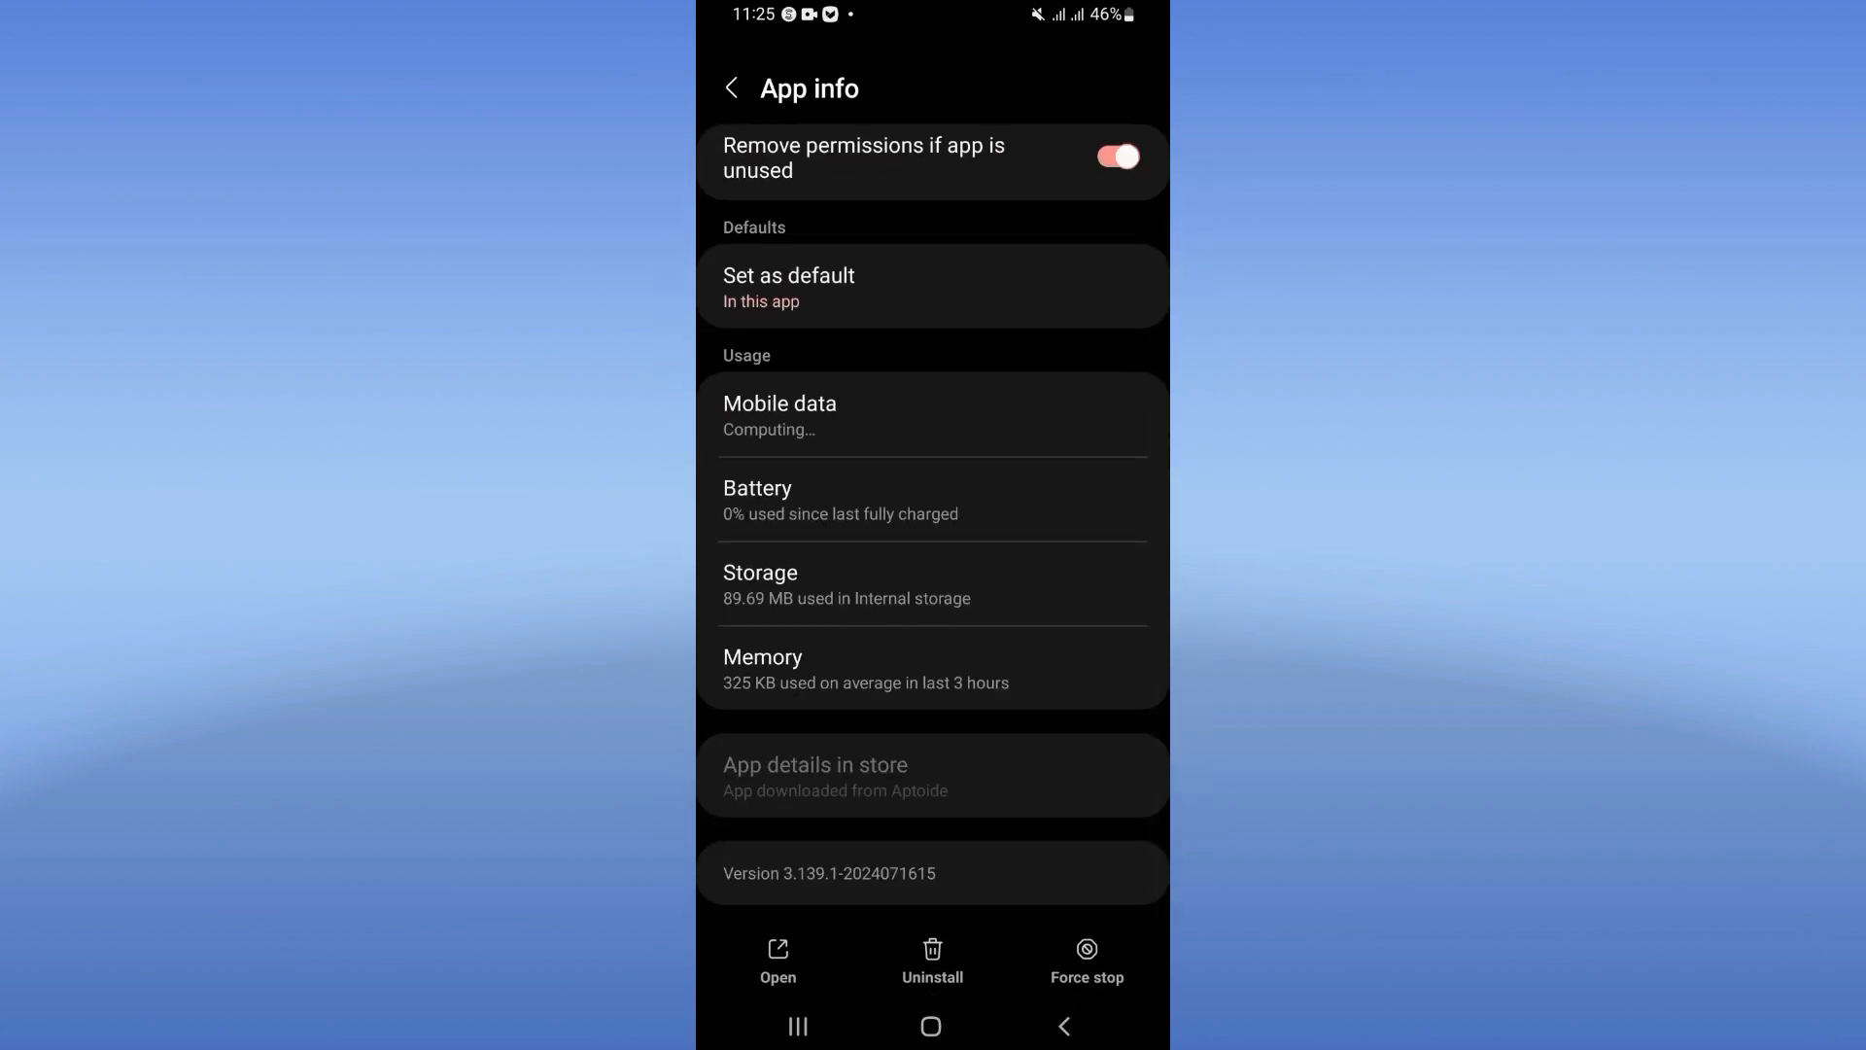
{"action": "left_click", "coordinate": [931, 583]}
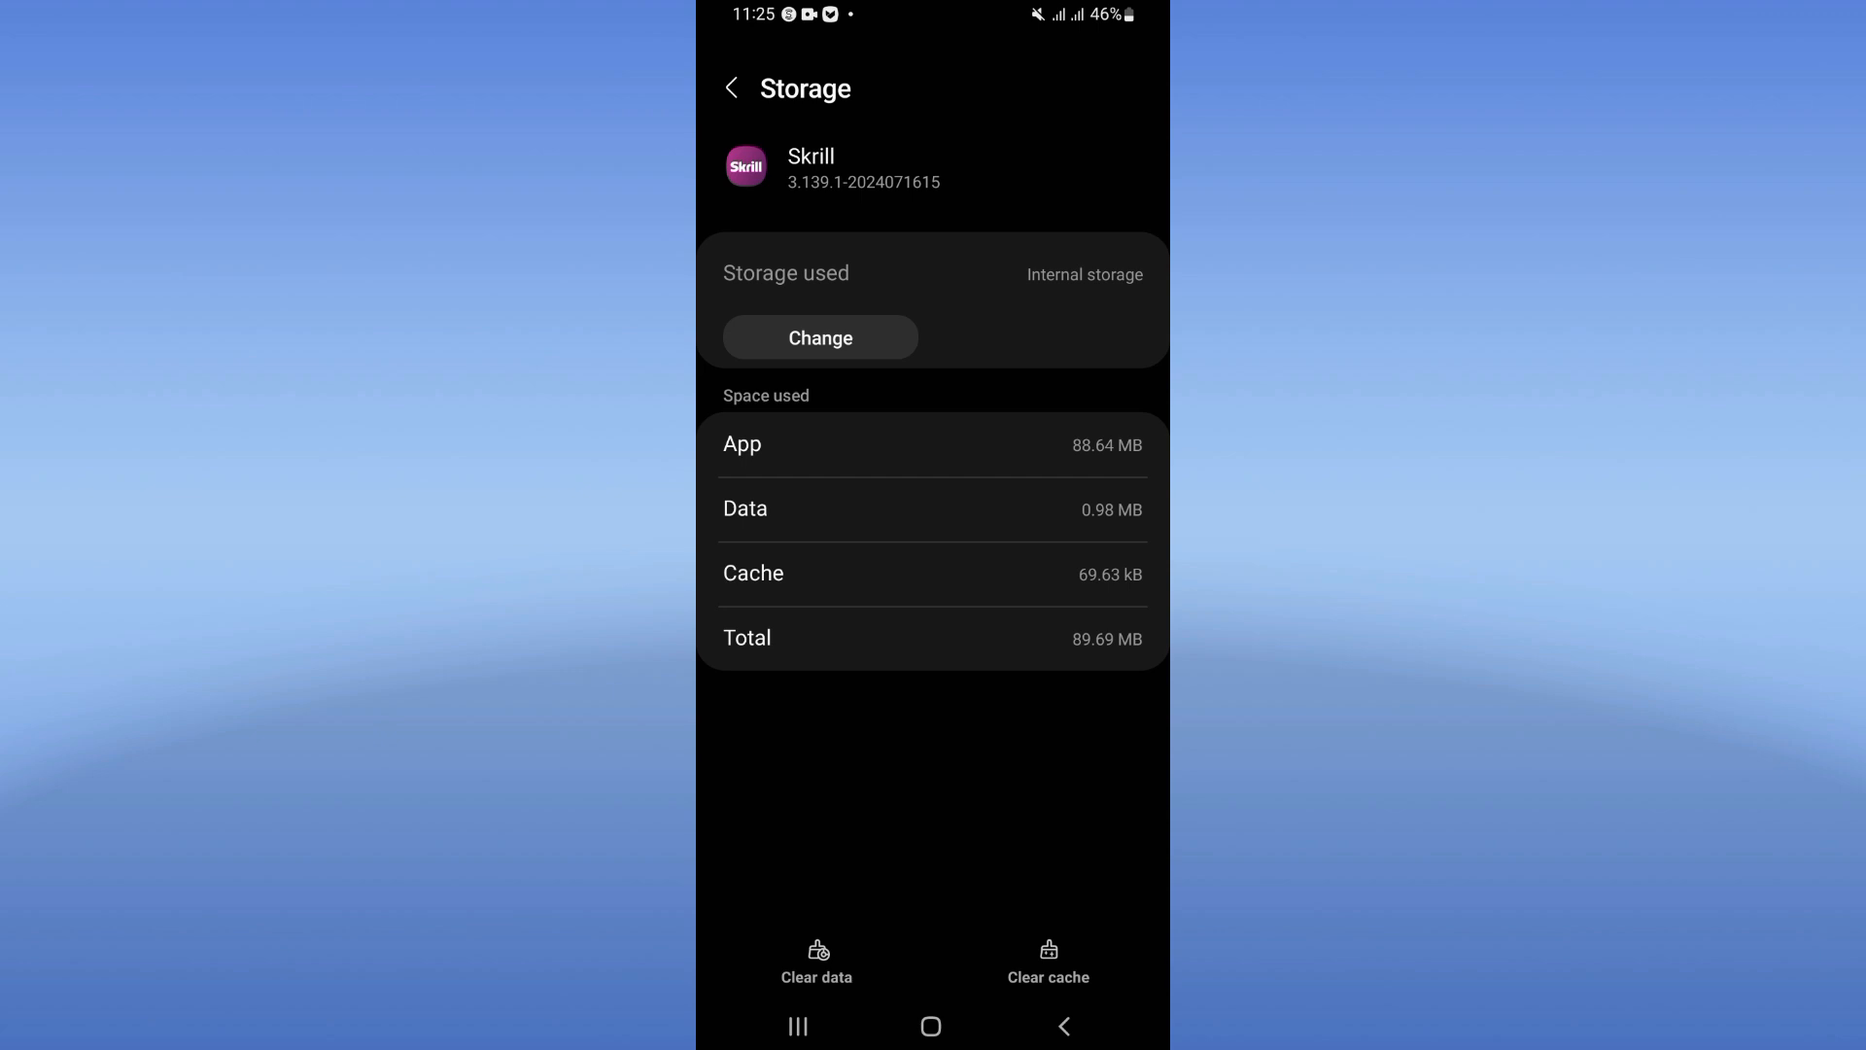
{"action": "left_click", "coordinate": [1048, 962]}
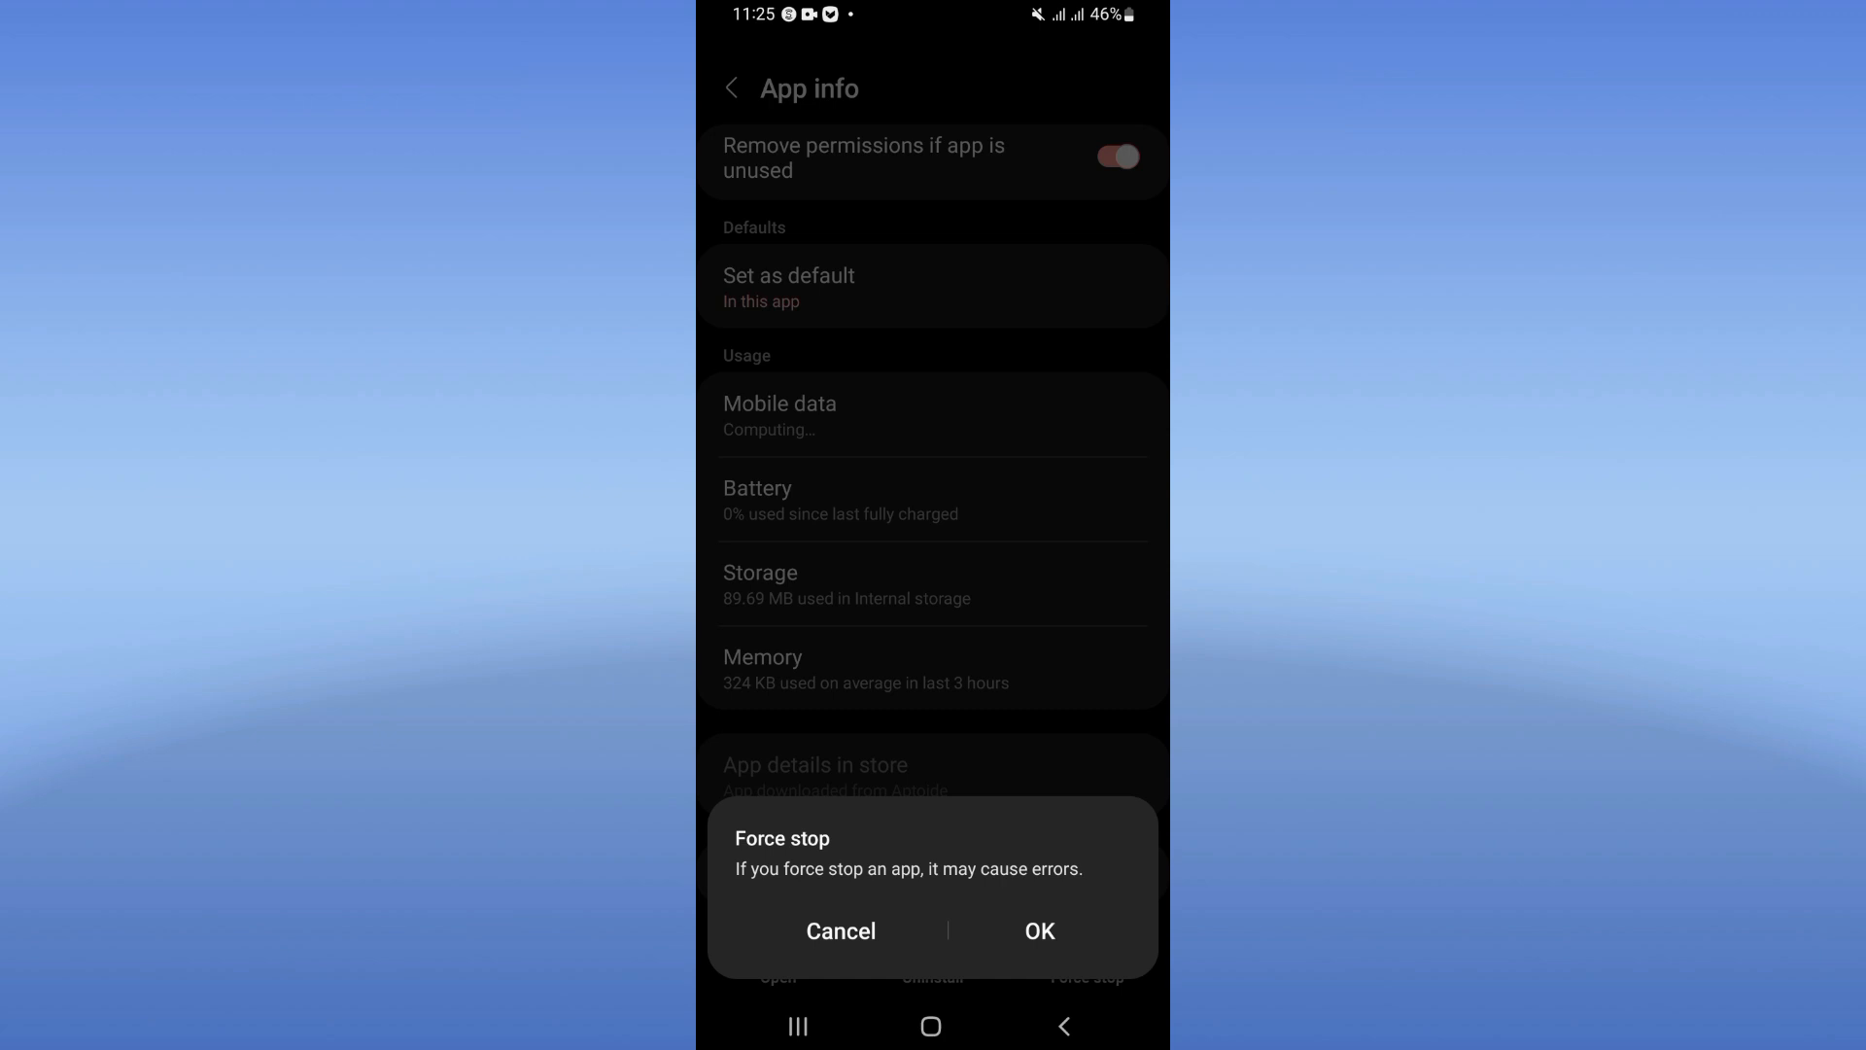
Force-stop Skrill with OK, then return to the app drawer
{"action": "left_click", "coordinate": [840, 932]}
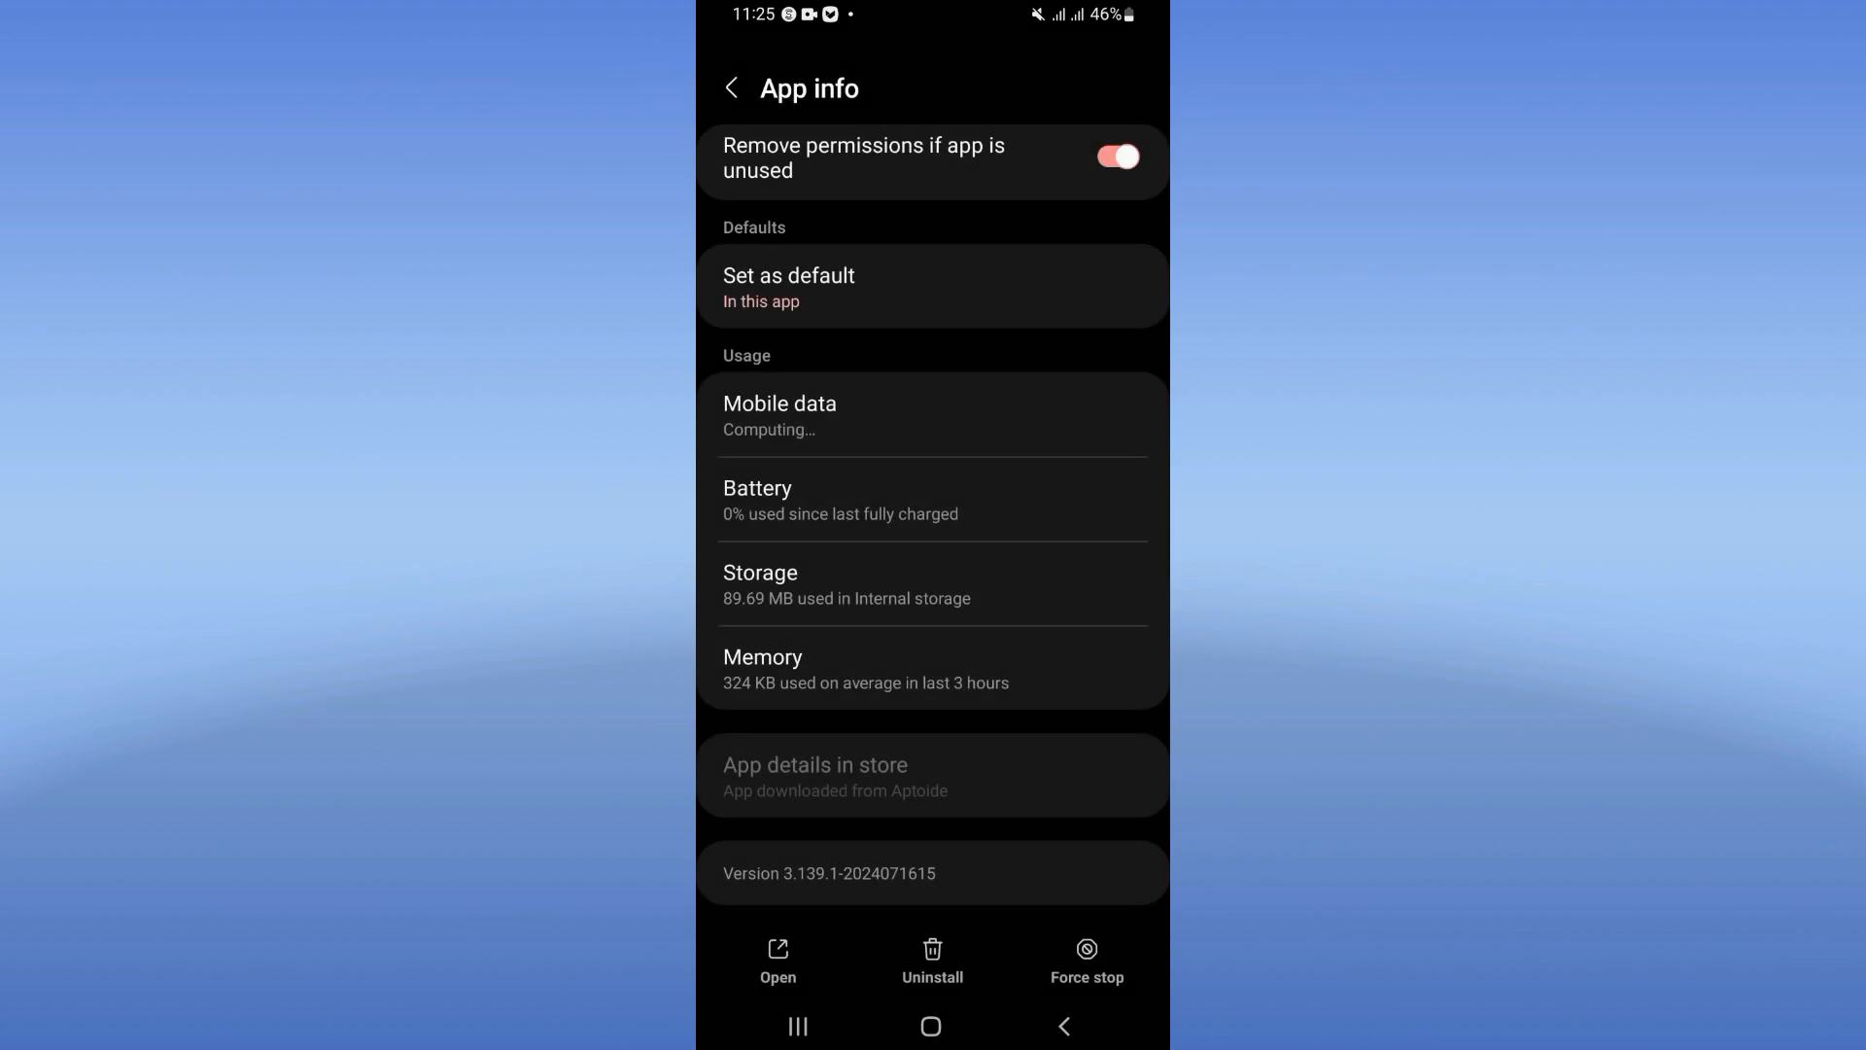
{"action": "left_click", "coordinate": [932, 1027]}
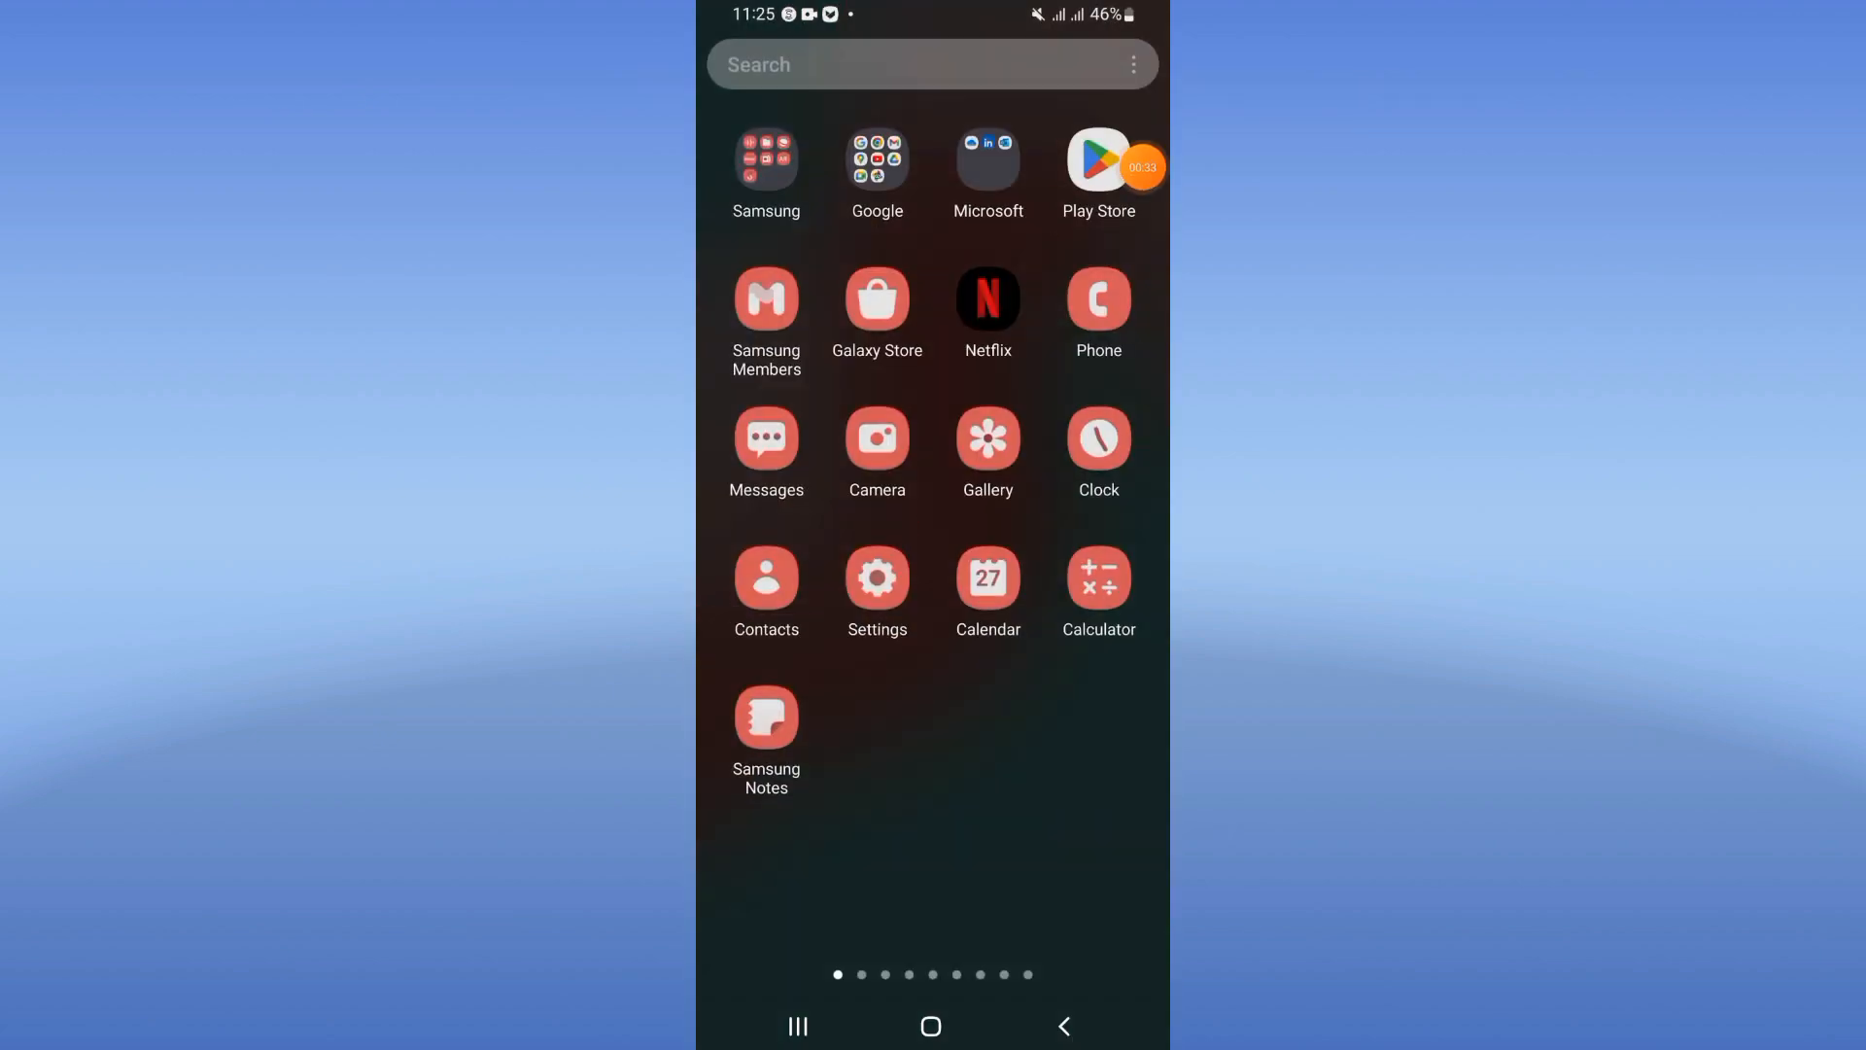